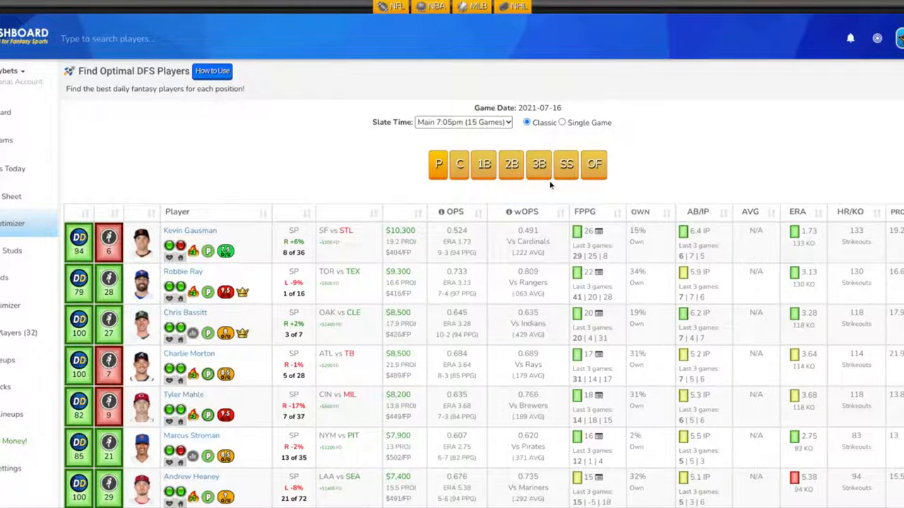
pyautogui.moveTo(552, 185)
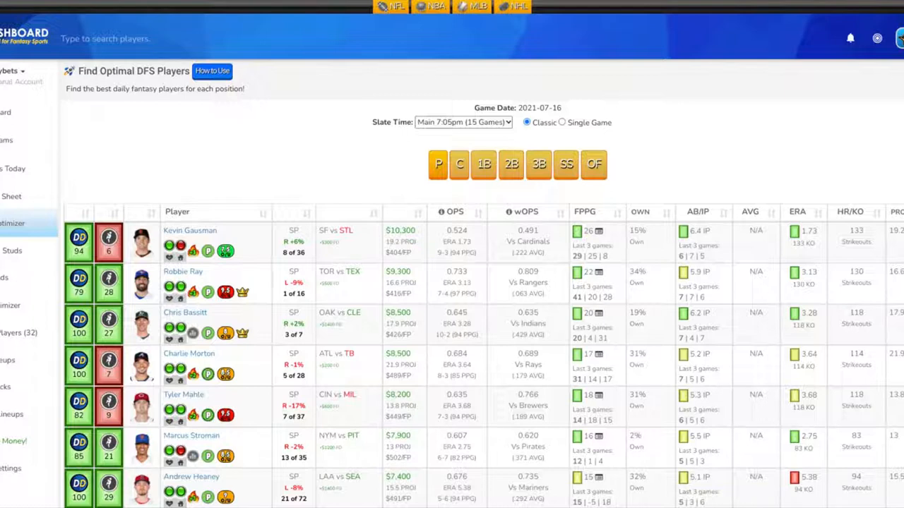
pyautogui.moveTo(360, 303)
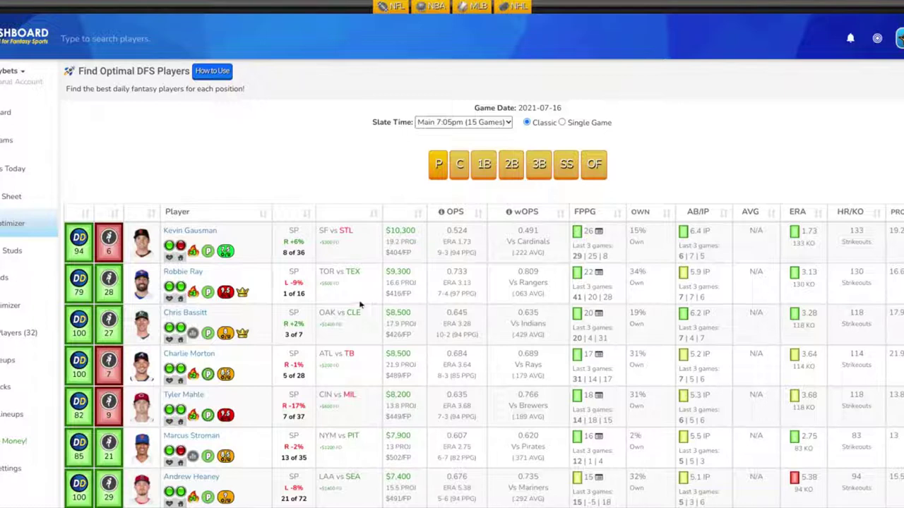
# Show the catcher rankings, led by Salvador Perez, Will Smith and Omar Narváez
pyautogui.scroll(3)
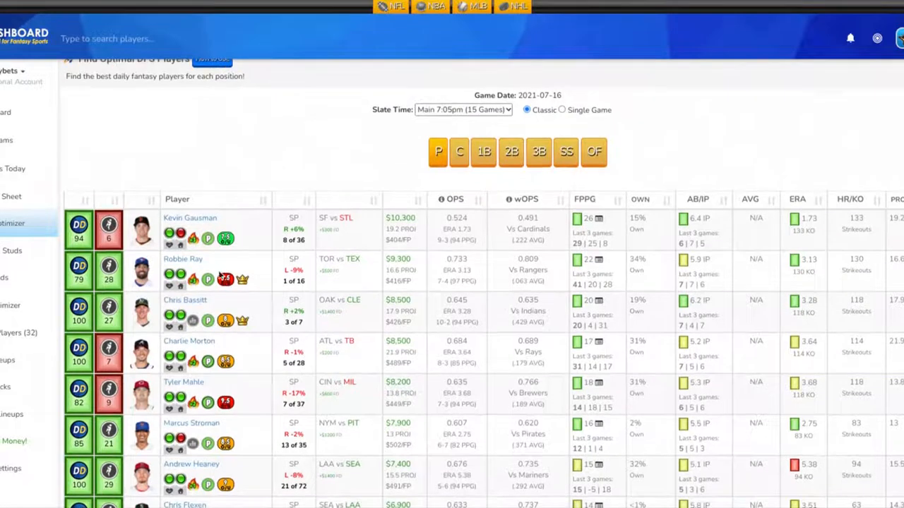
pyautogui.moveTo(725, 281)
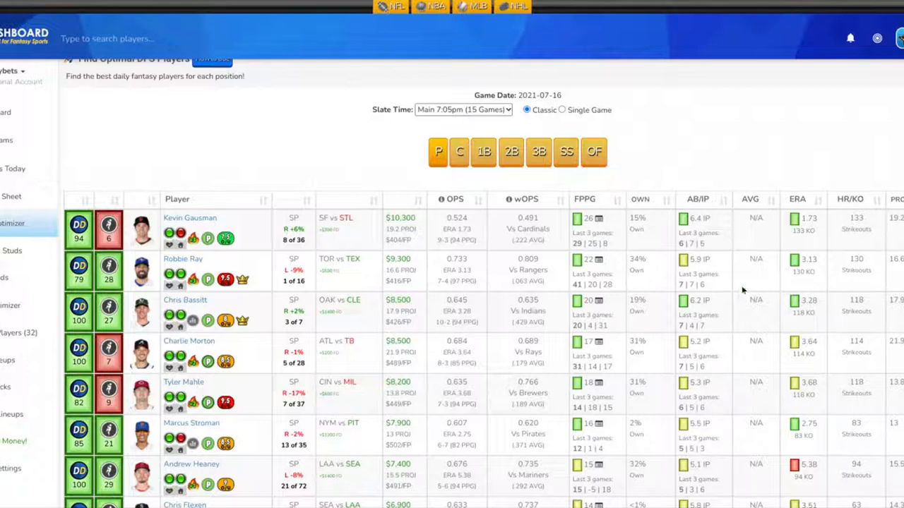
pyautogui.moveTo(702, 273)
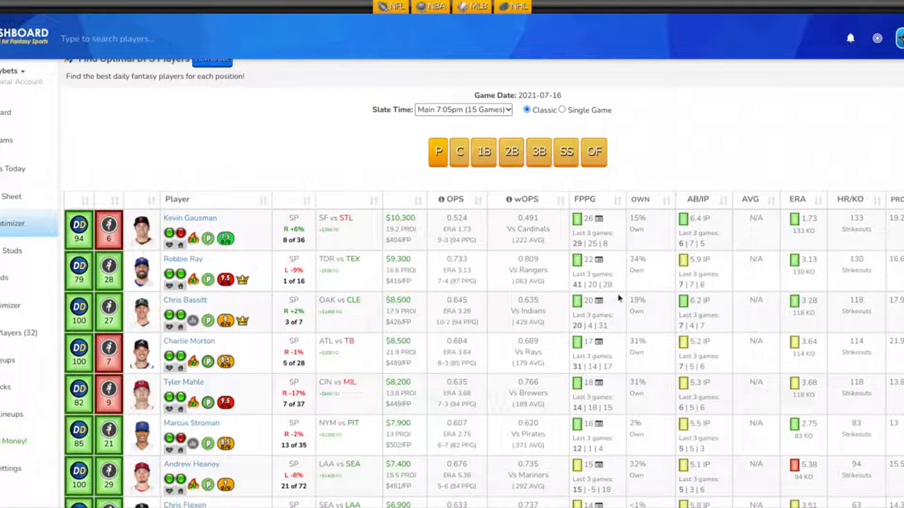
pyautogui.moveTo(600, 287)
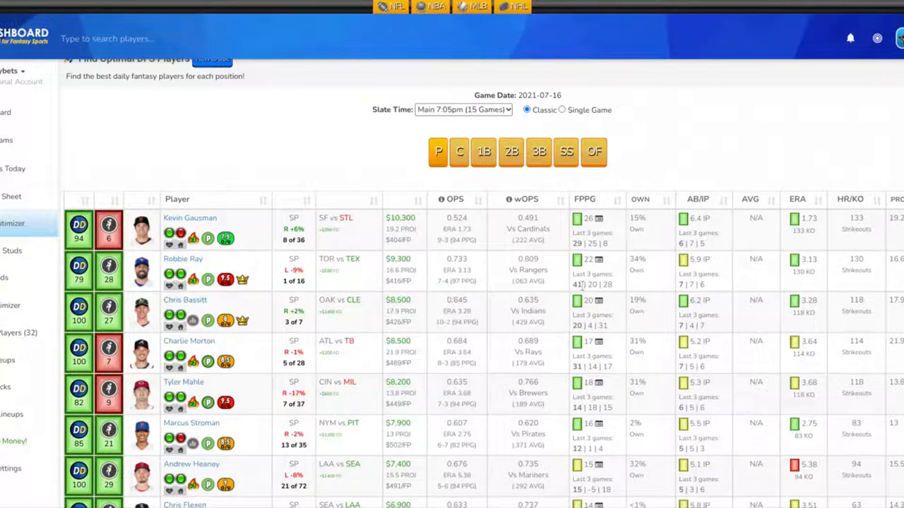
pyautogui.moveTo(587, 271)
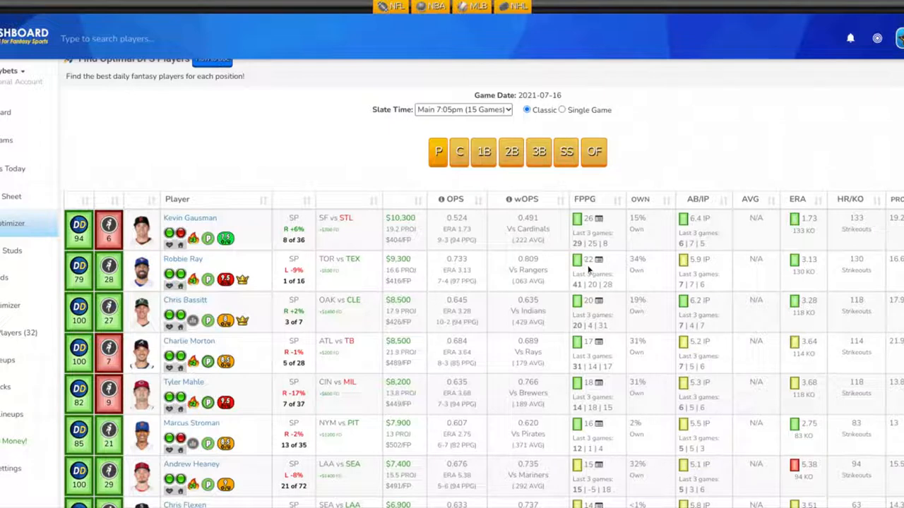
pyautogui.moveTo(501, 279)
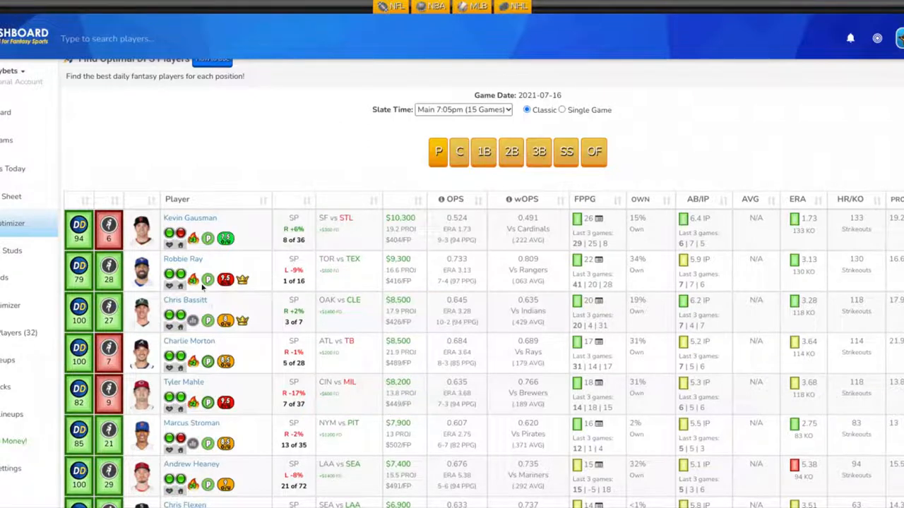
pyautogui.moveTo(201, 288)
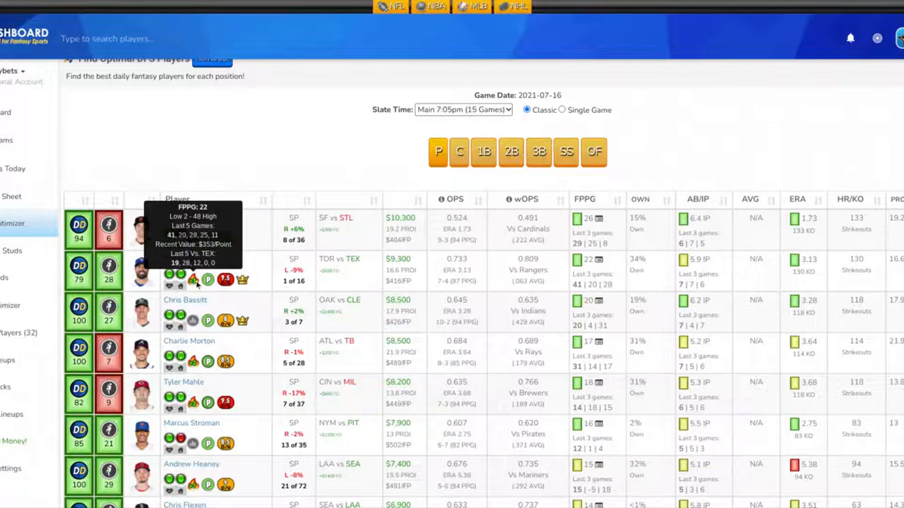
pyautogui.moveTo(198, 285)
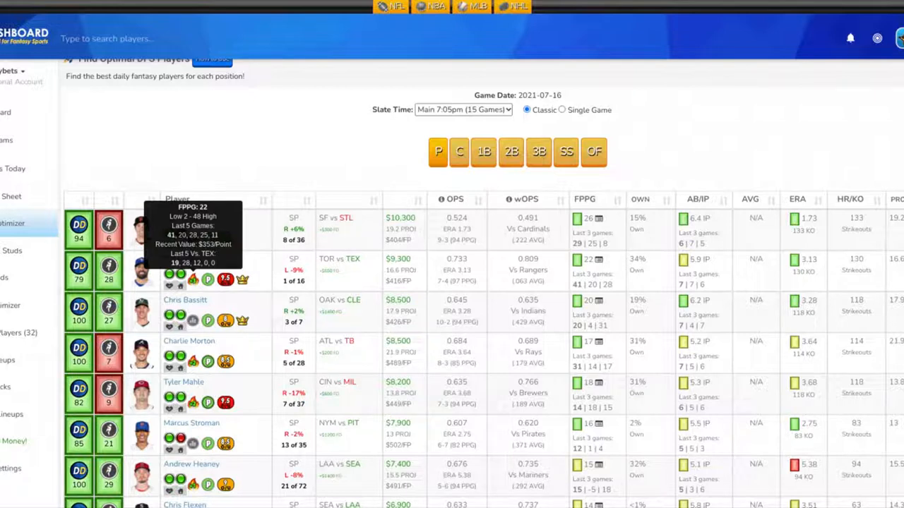
pyautogui.moveTo(207, 262)
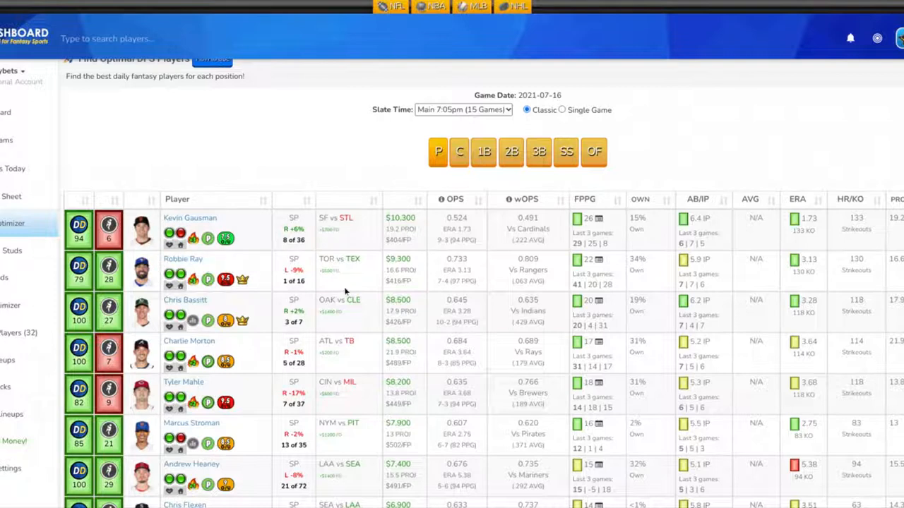
pyautogui.moveTo(423, 267)
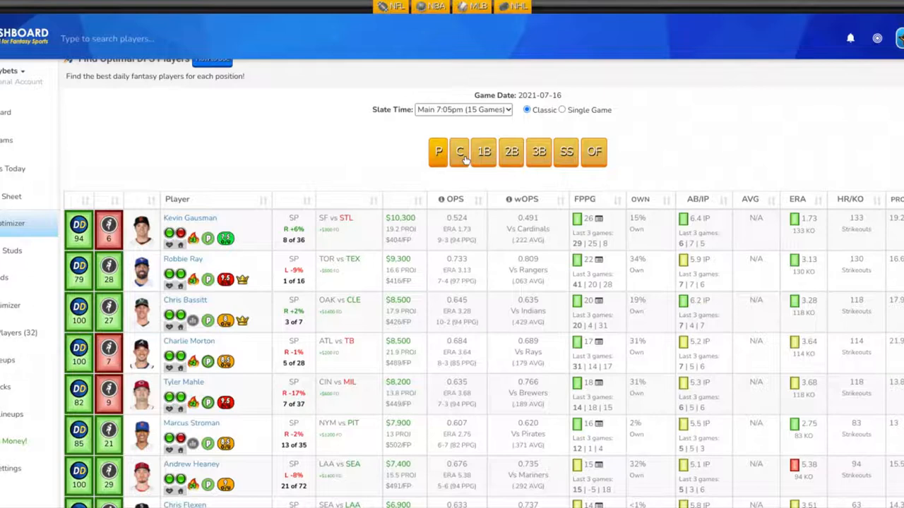
pyautogui.click(460, 151)
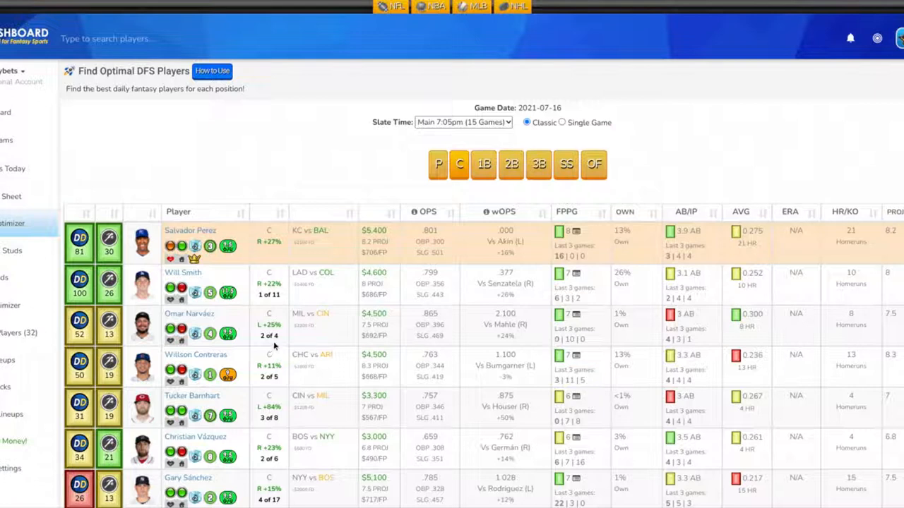
pyautogui.moveTo(274, 335)
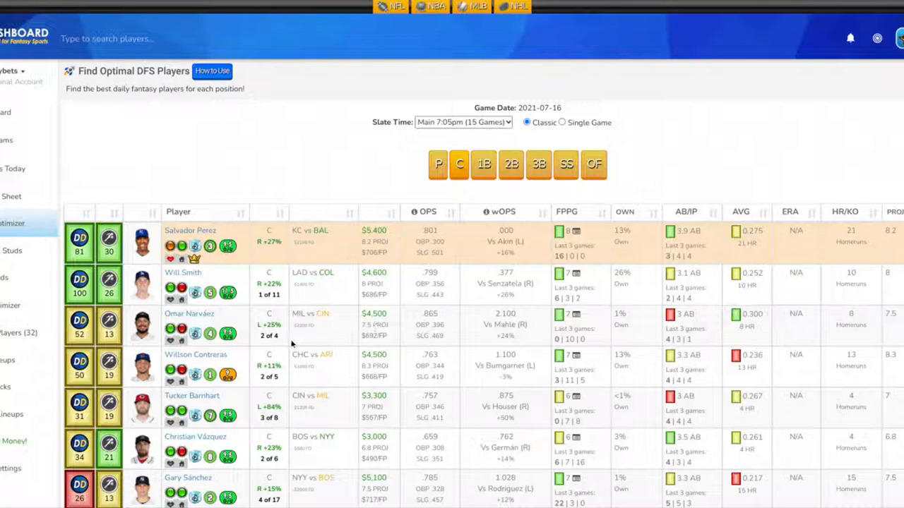
pyautogui.moveTo(486, 186)
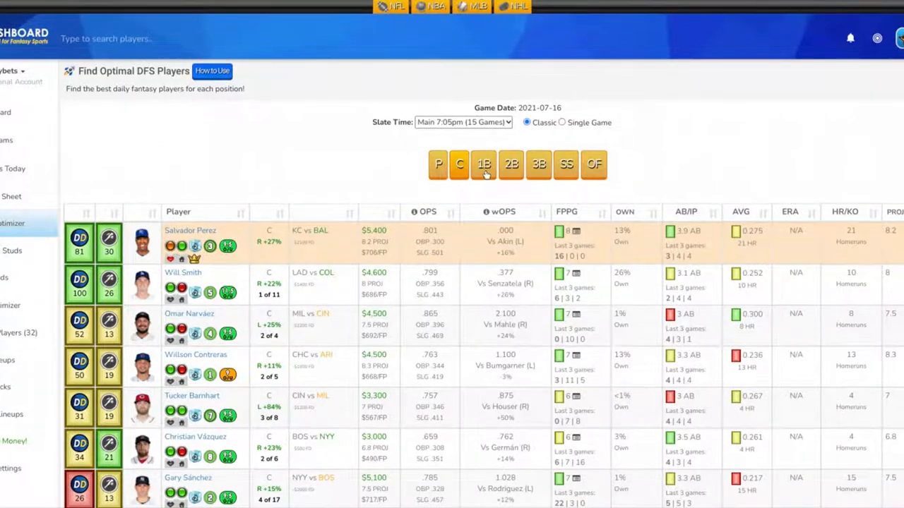
# Show the first base rankings: Vladimir Guerrero Jr., Max Muncy, Shohei Ohtani
pyautogui.click(483, 164)
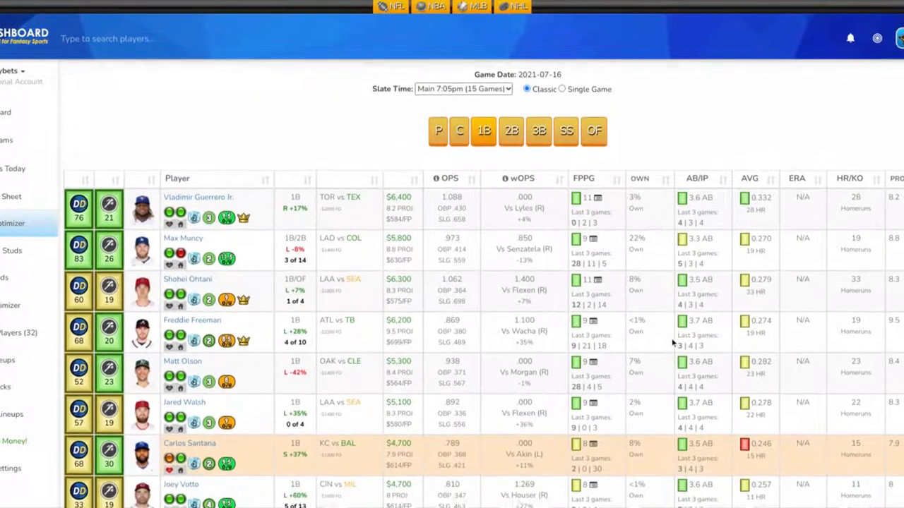
pyautogui.scroll(-3)
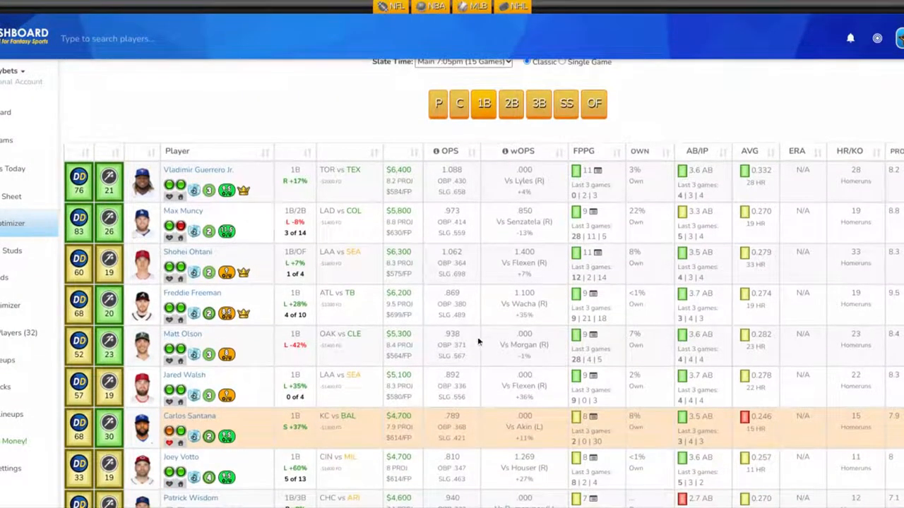
pyautogui.moveTo(385, 307)
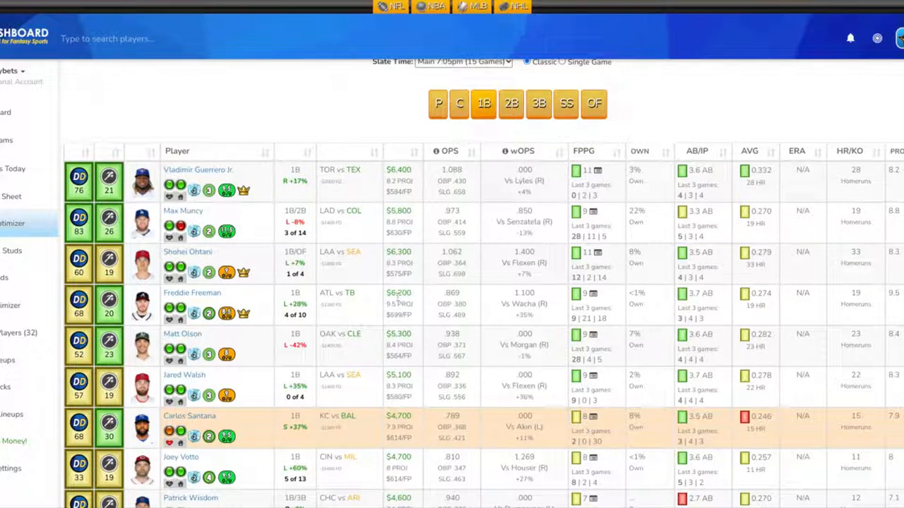
pyautogui.moveTo(365, 317)
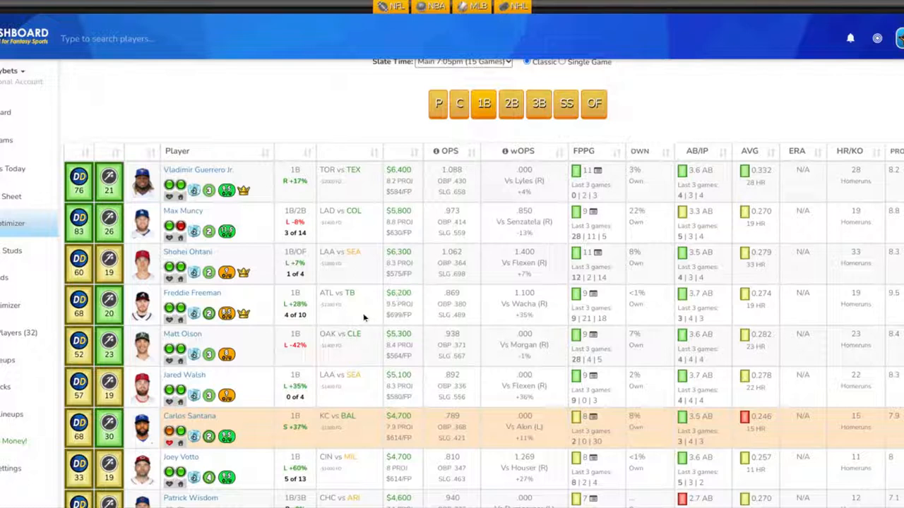
pyautogui.moveTo(849, 318)
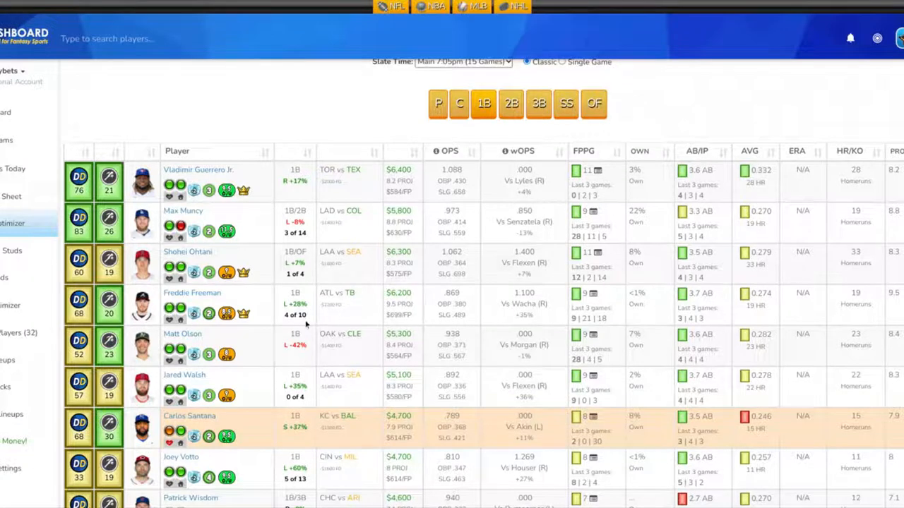
pyautogui.moveTo(305, 318)
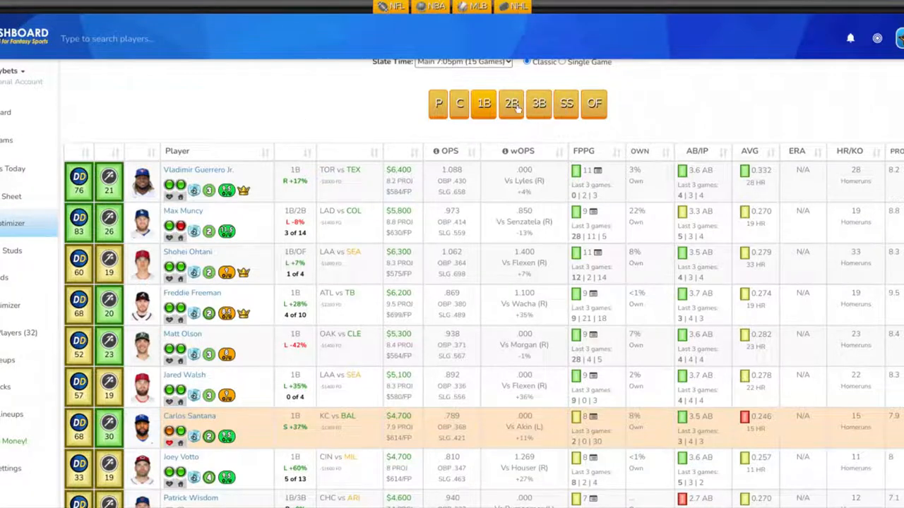
pyautogui.click(510, 104)
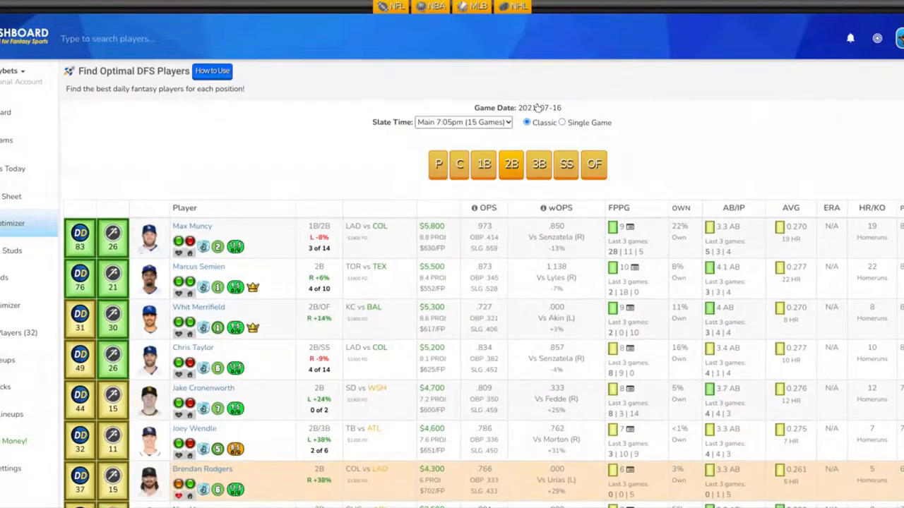
pyautogui.scroll(-3)
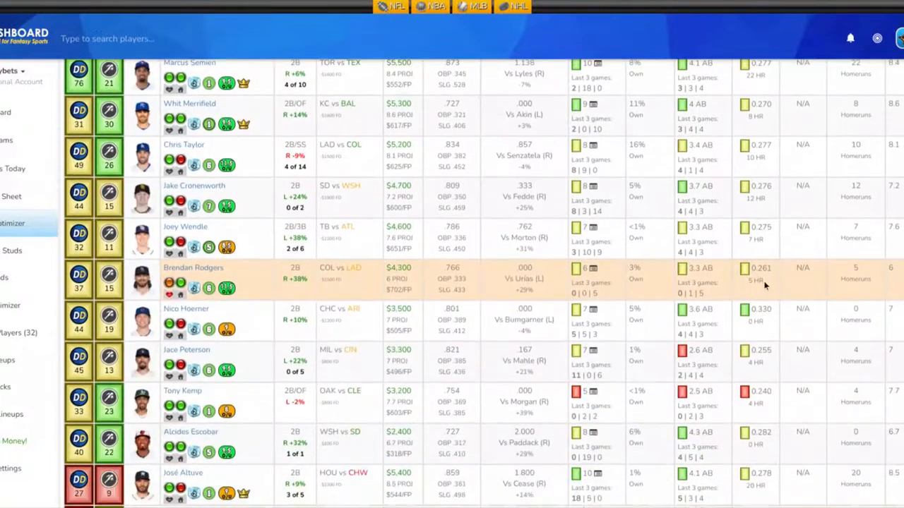
pyautogui.scroll(-3)
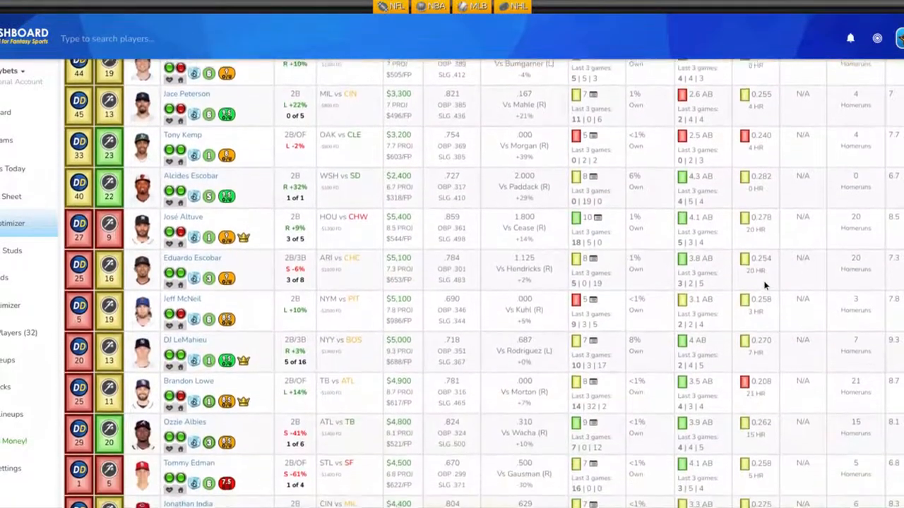
pyautogui.scroll(-3)
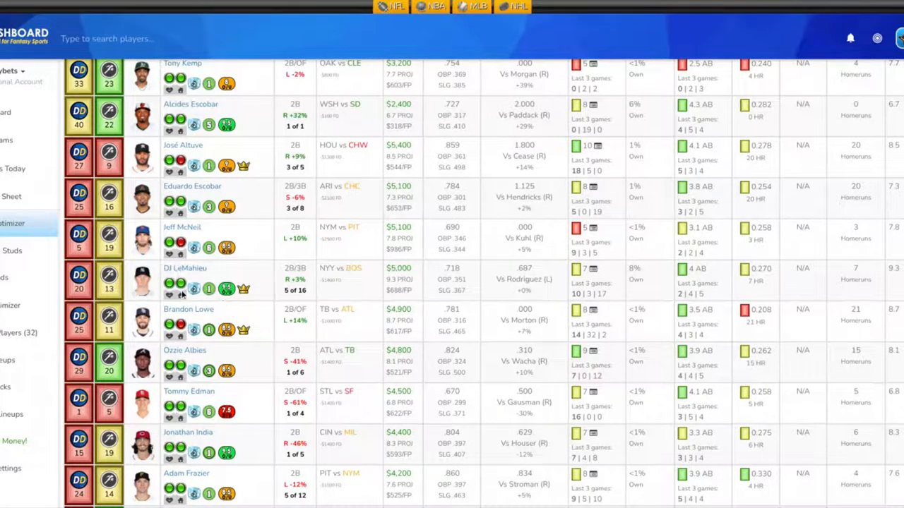
pyautogui.moveTo(194, 289)
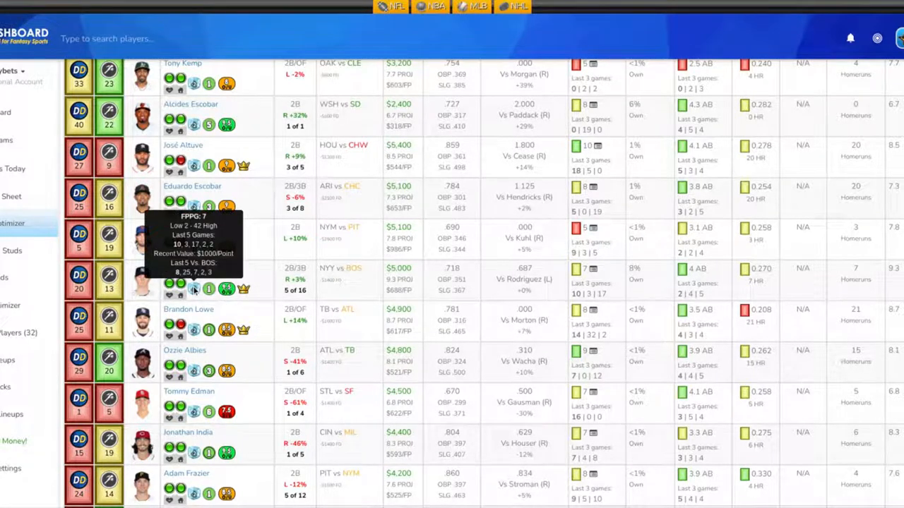
pyautogui.moveTo(194, 290)
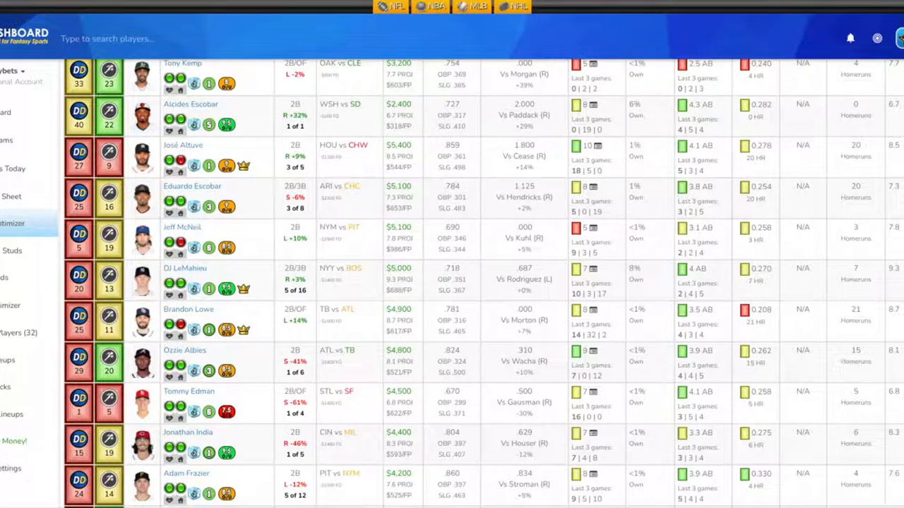
pyautogui.scroll(3)
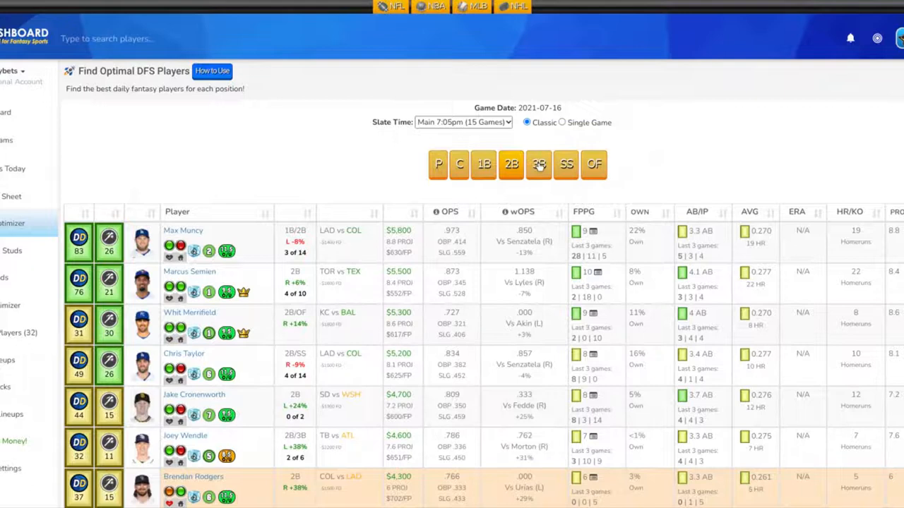
# Browse the third base table topped by Justin Turner, Rafael Devers and Kris Bryant
pyautogui.scroll(-3)
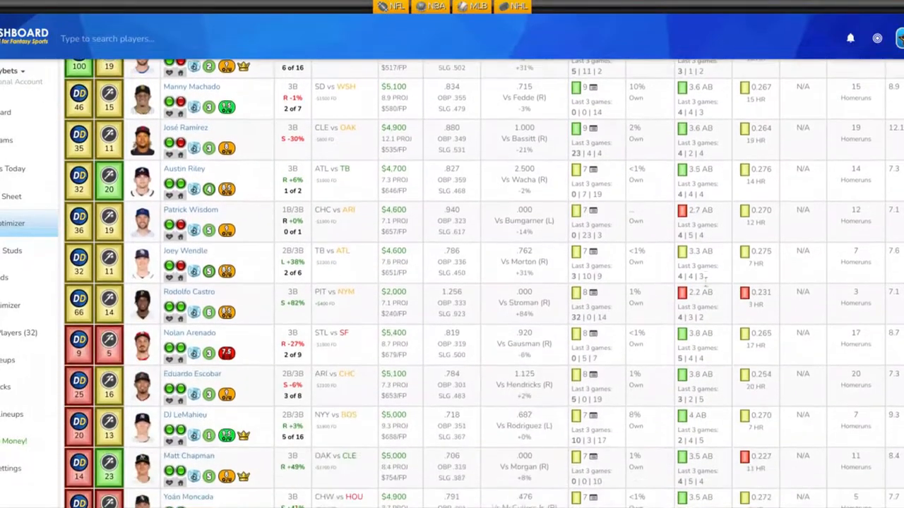
pyautogui.scroll(-3)
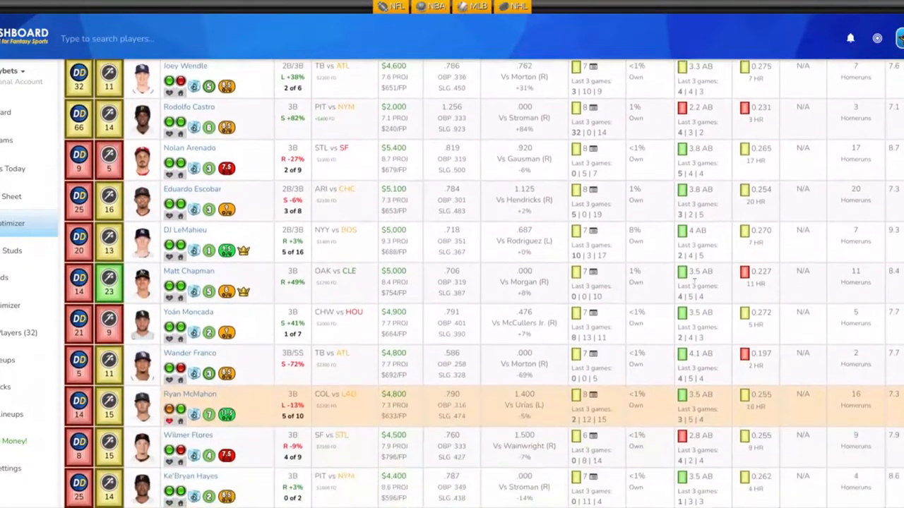
pyautogui.scroll(-3)
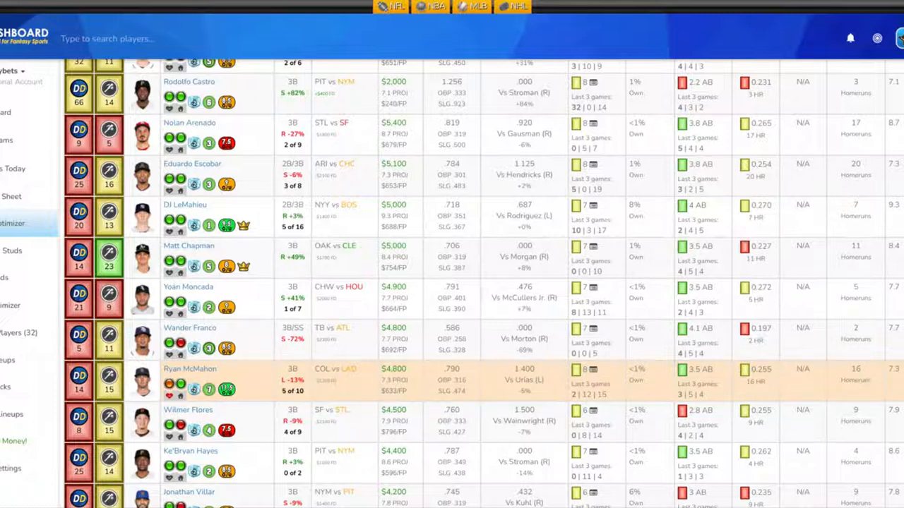
pyautogui.moveTo(896, 384)
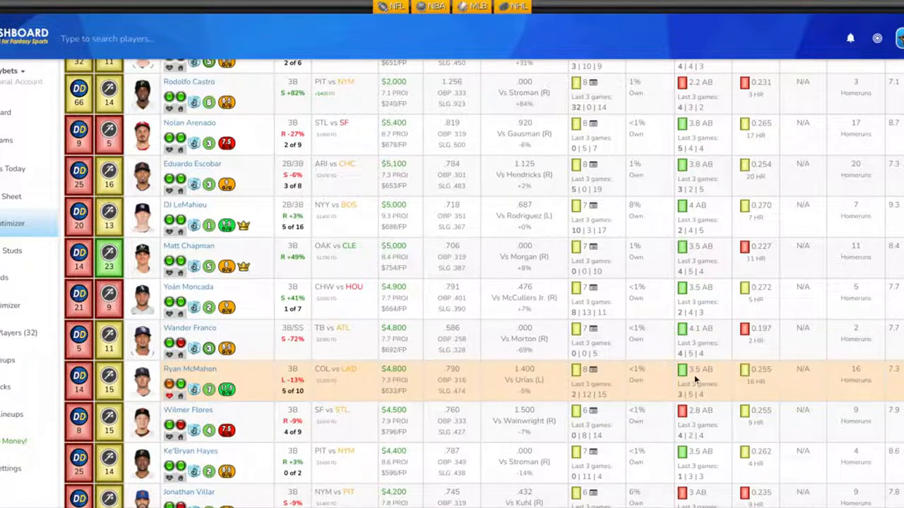
pyautogui.moveTo(618, 404)
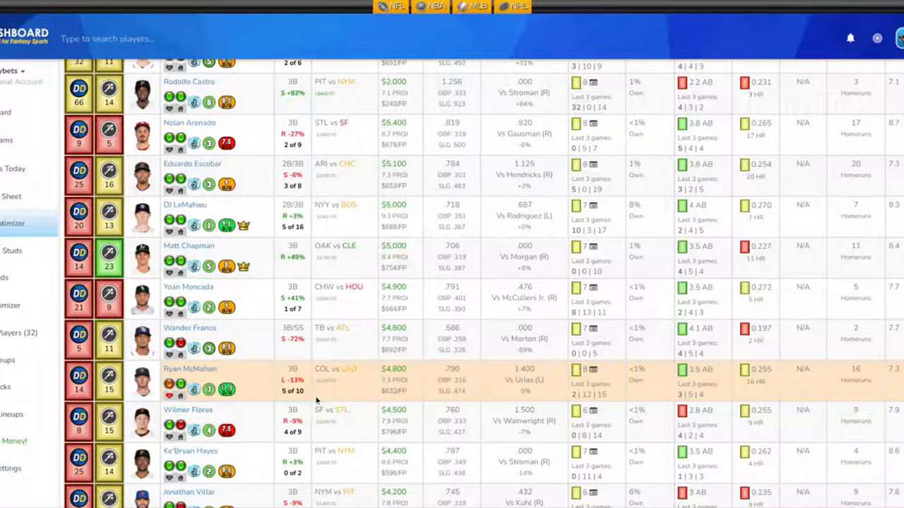
pyautogui.scroll(3)
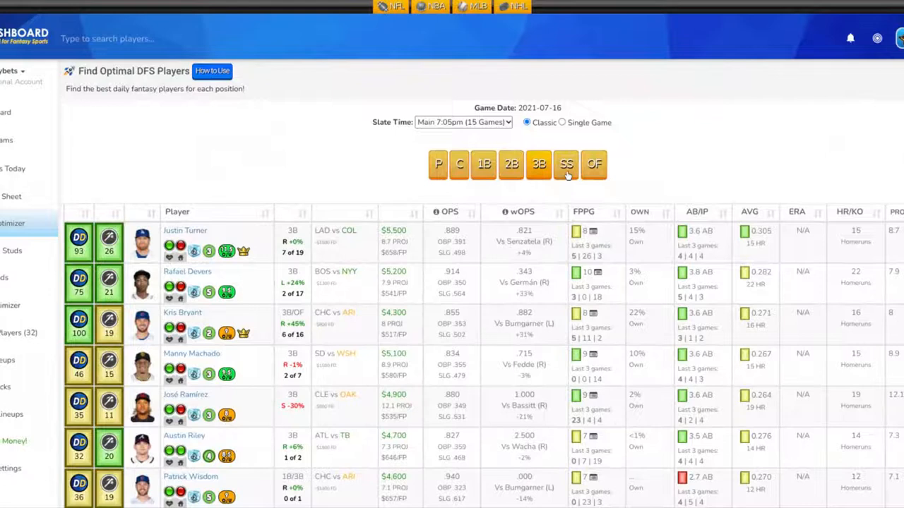
# Show and browse the shortstop rankings led by Fernando Tatis Jr., Trea Turner, Bo Bichette
pyautogui.click(565, 164)
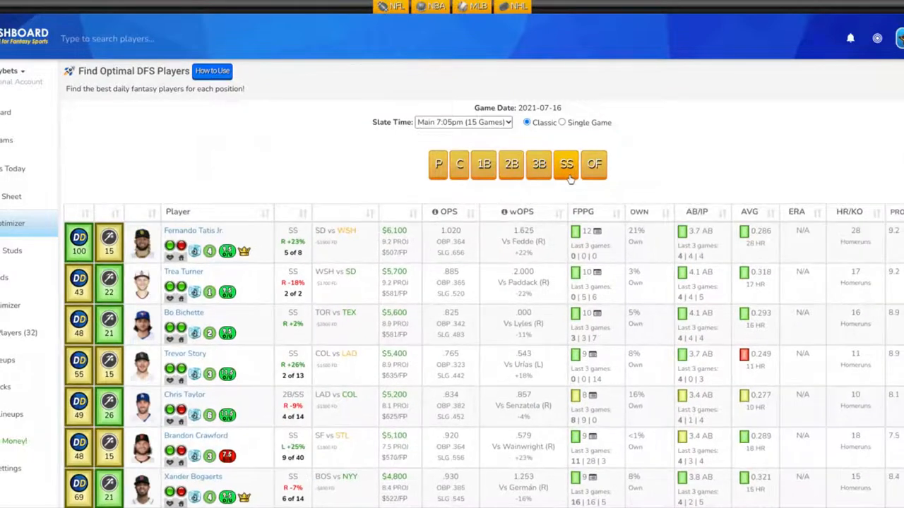
pyautogui.scroll(-3)
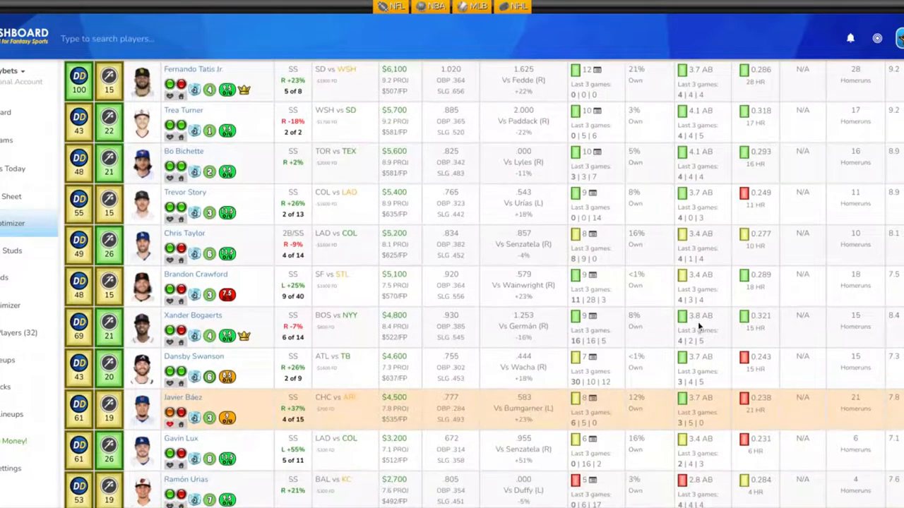
pyautogui.scroll(-3)
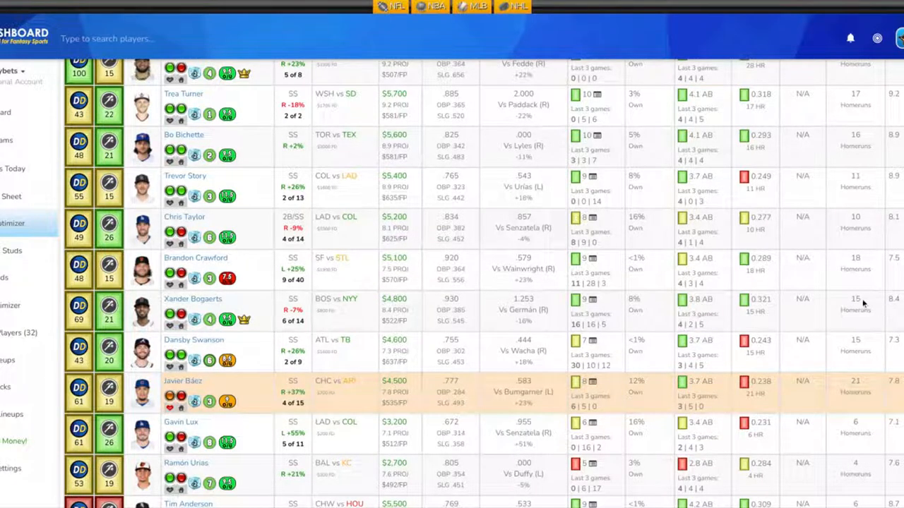
pyautogui.moveTo(767, 314)
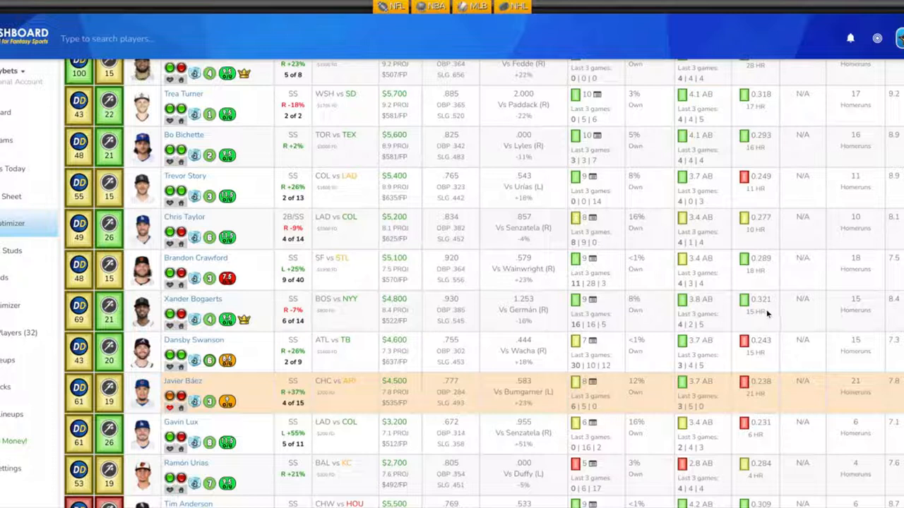
pyautogui.moveTo(638, 326)
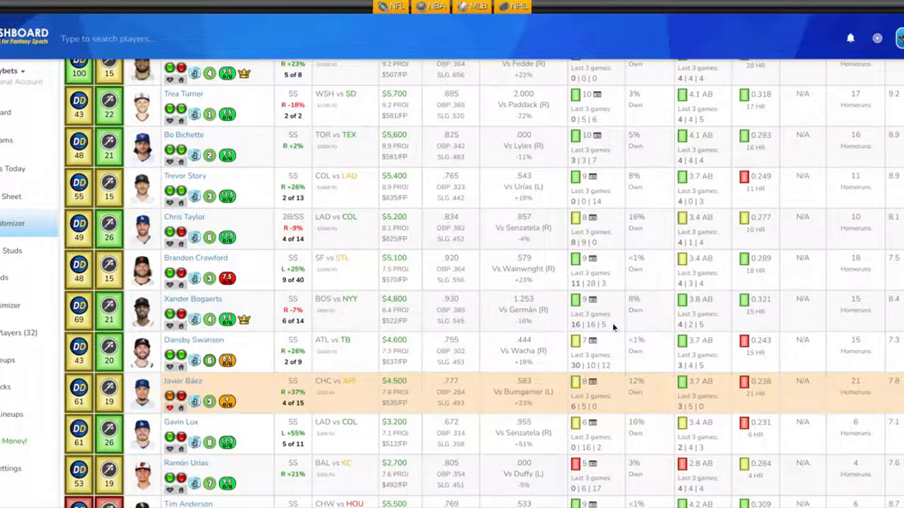
pyautogui.moveTo(490, 344)
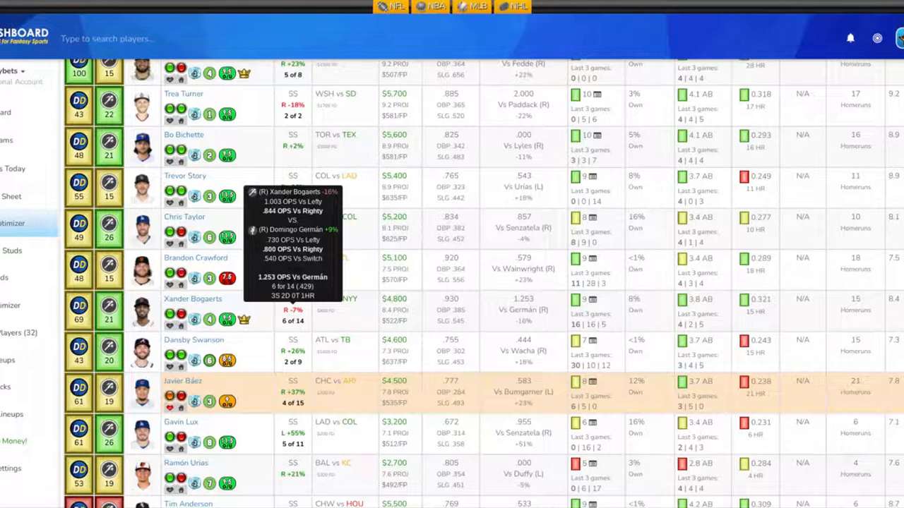
pyautogui.moveTo(205, 320)
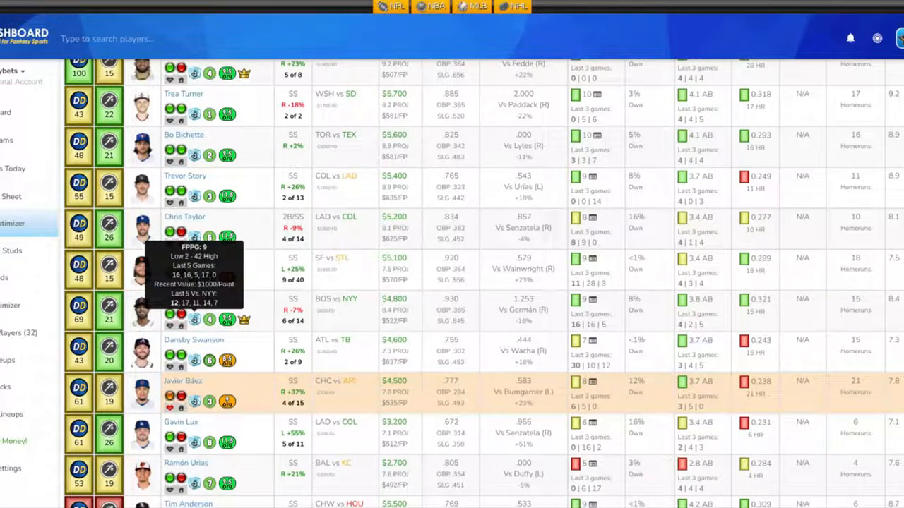
pyautogui.moveTo(344, 318)
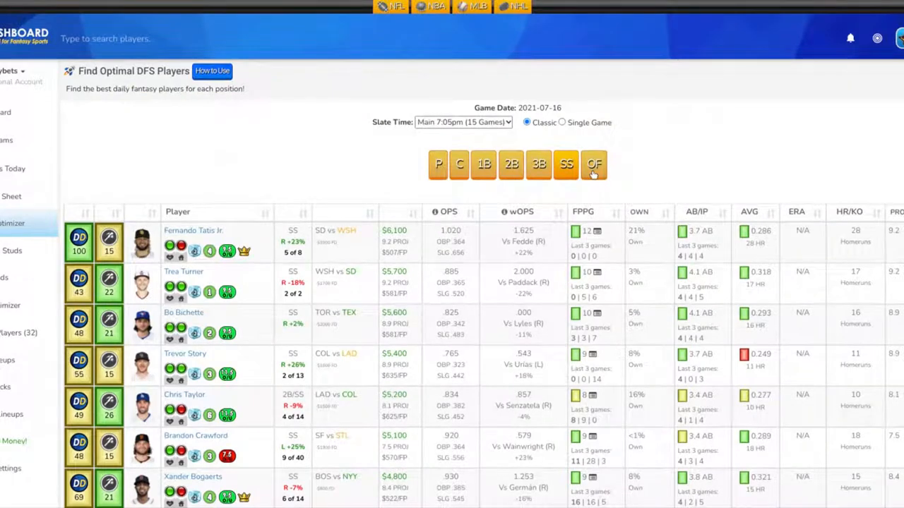
# List outfielder rankings, led by Mookie Betts, Juan Soto and J.D. Martinez
pyautogui.click(593, 164)
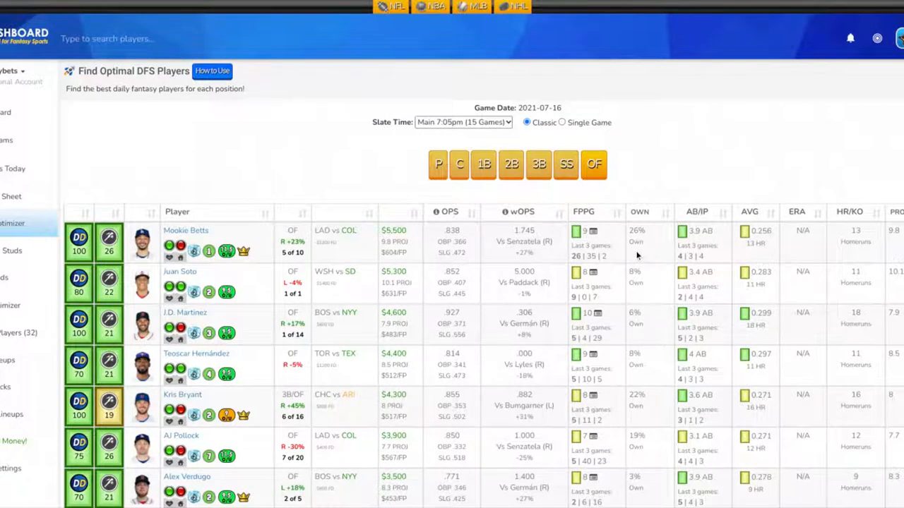
pyautogui.moveTo(194, 251)
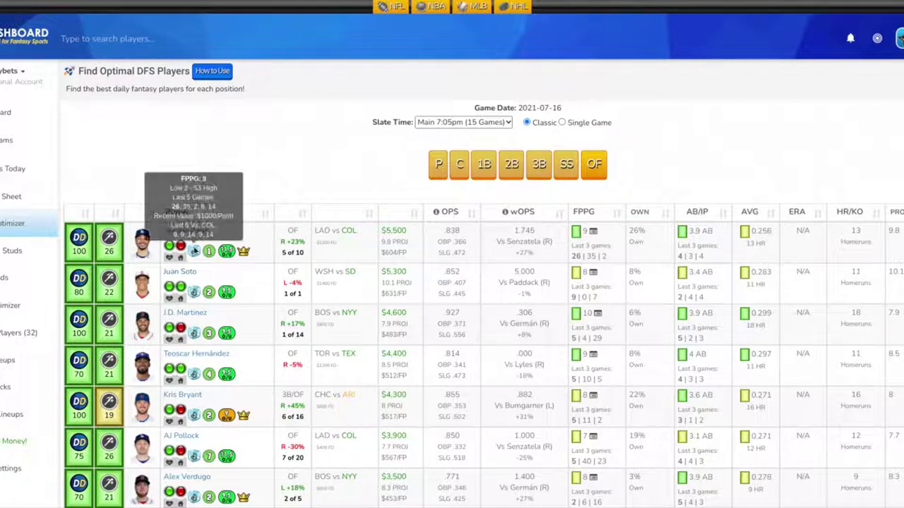
pyautogui.moveTo(883, 271)
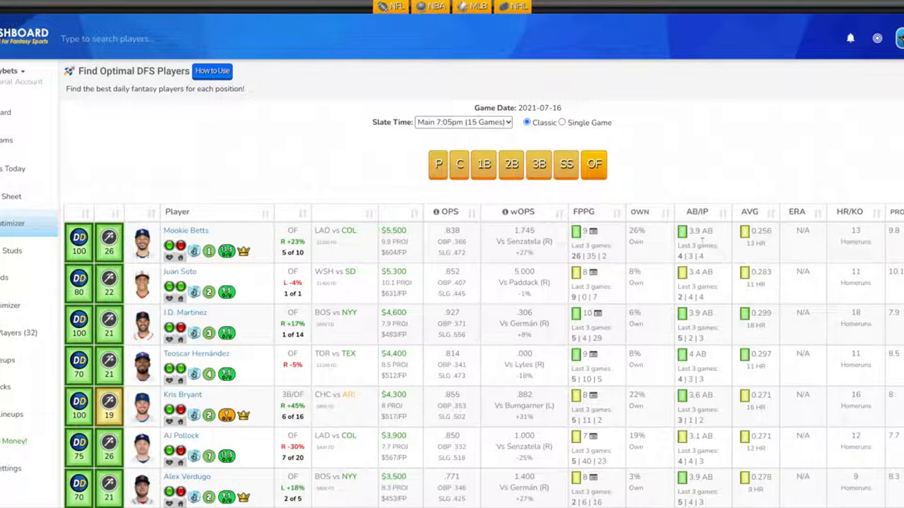
pyautogui.moveTo(615, 247)
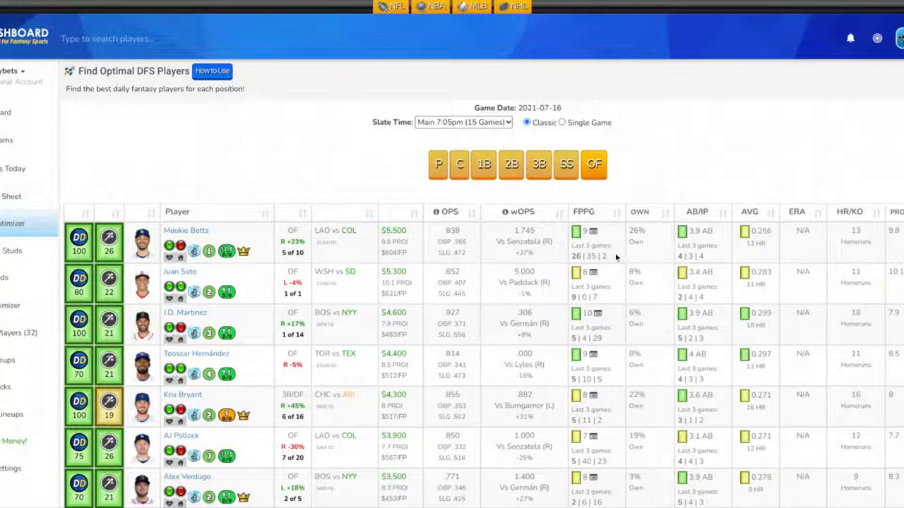
pyautogui.moveTo(563, 251)
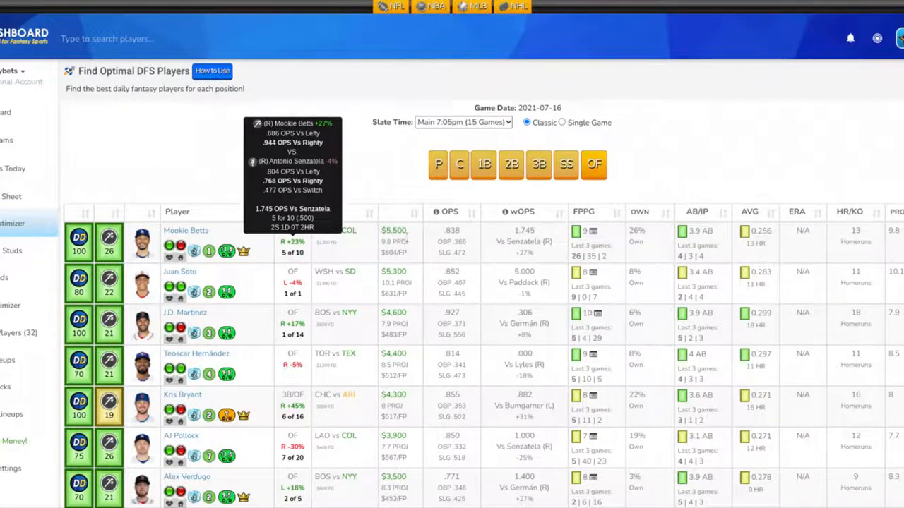
pyautogui.moveTo(270, 254)
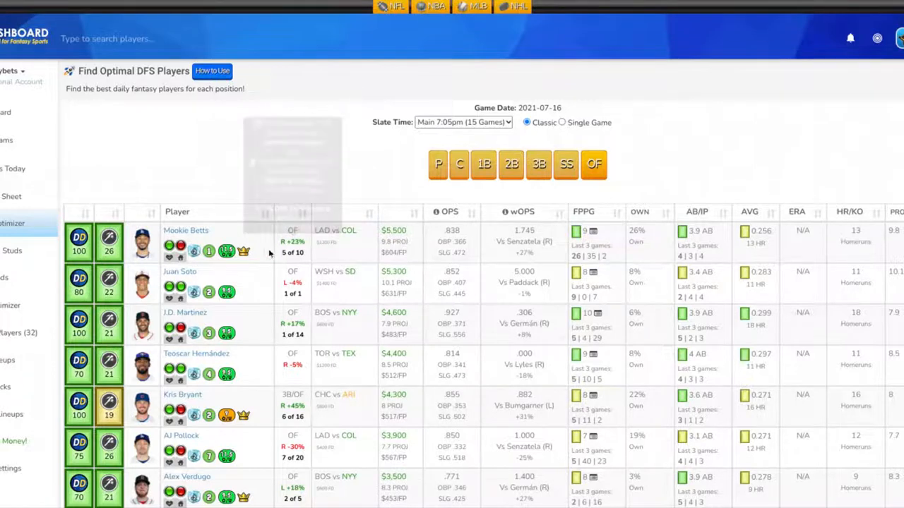
pyautogui.moveTo(229, 260)
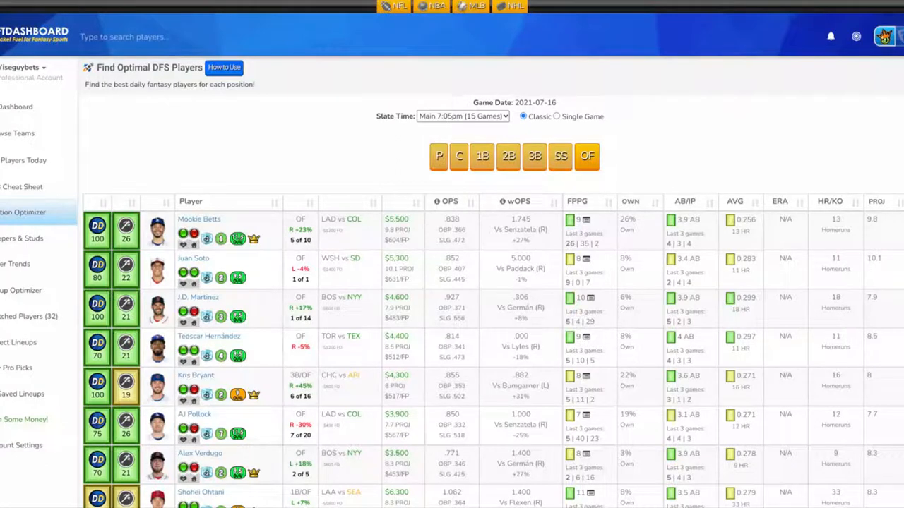
pyautogui.moveTo(276, 262)
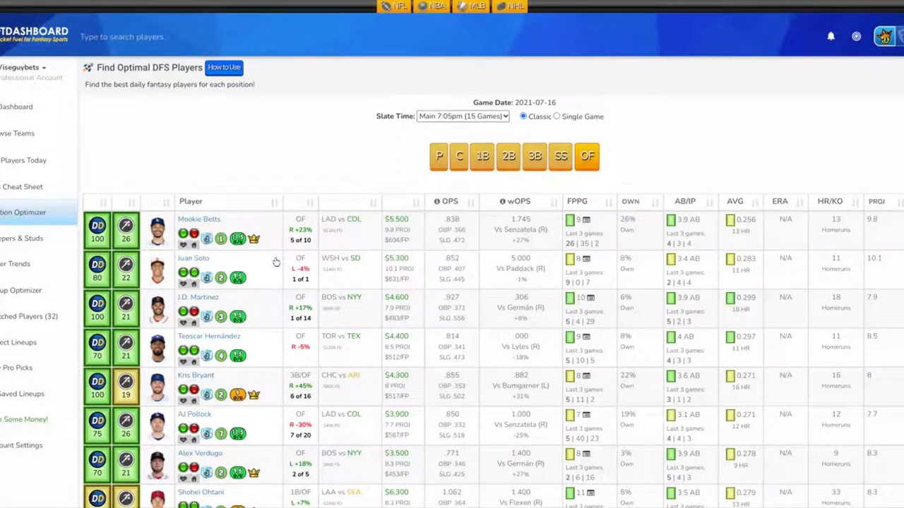